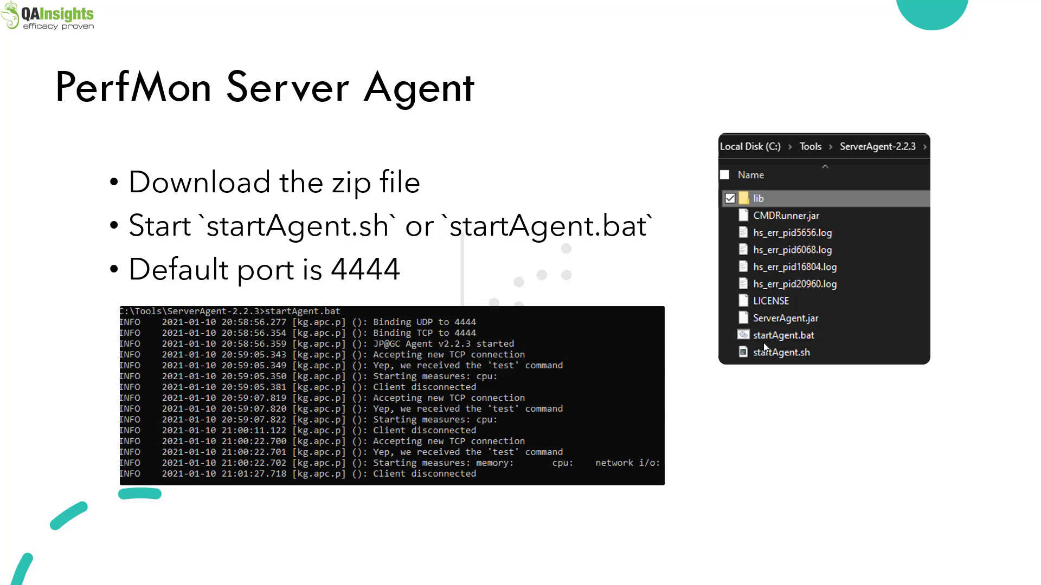
- Look over the ServerAgent folder contents, pointing out CMDRunner.jar and the startAgent.bat launcher
key("Right")
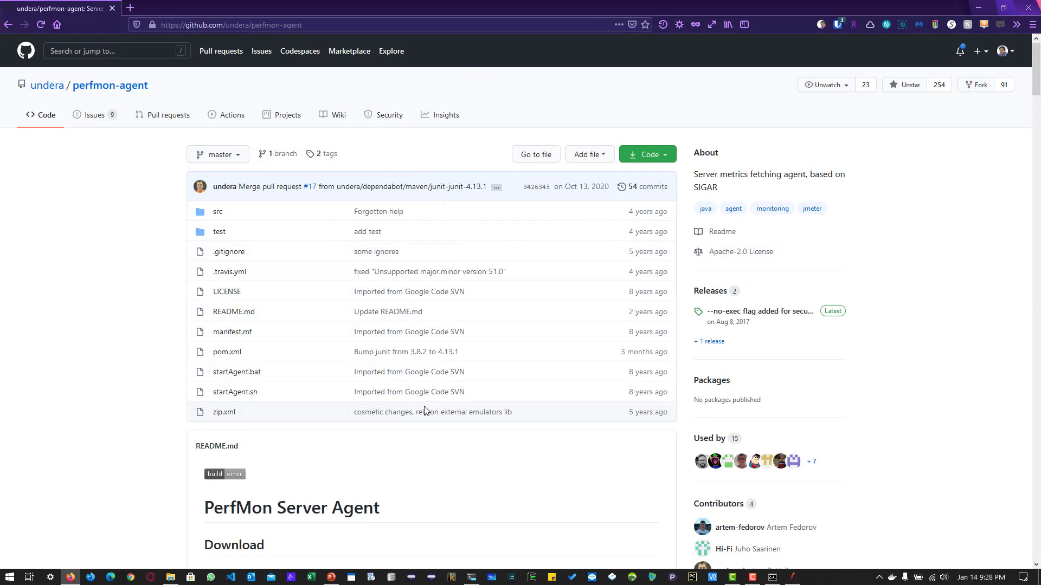
mouse_move(709, 290)
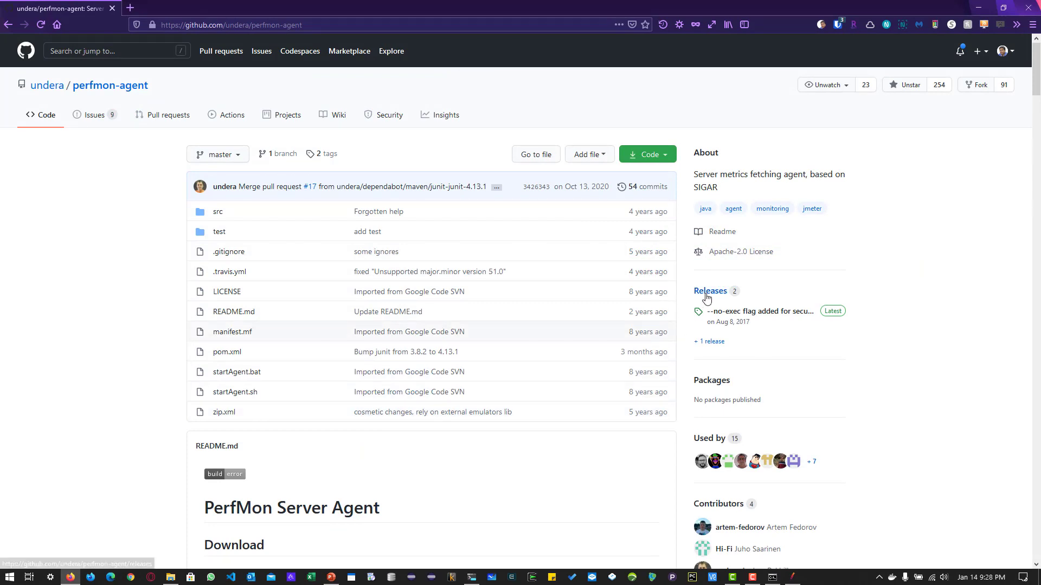
mouse_move(546, 458)
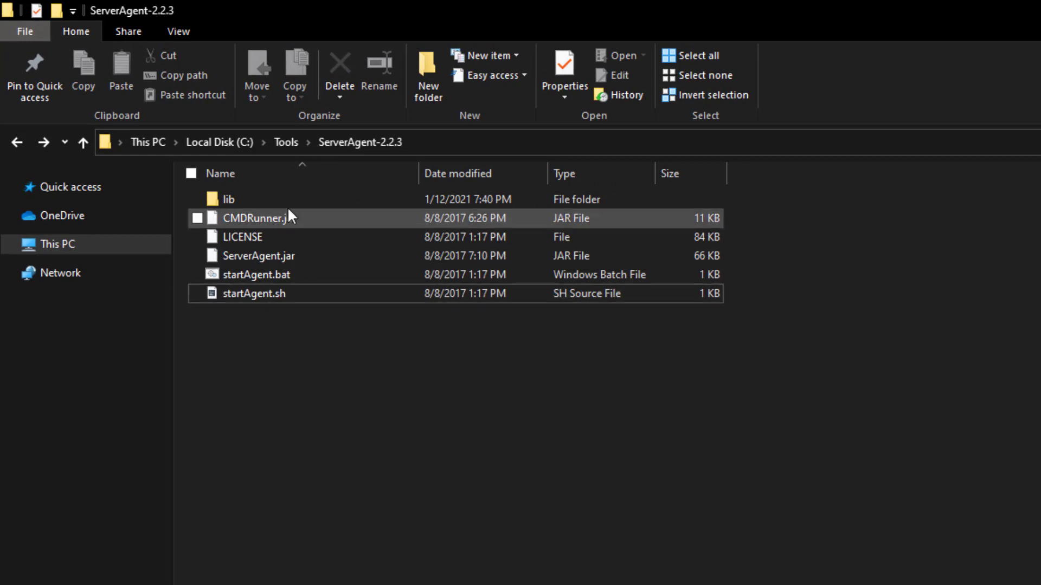
left_click(228, 199)
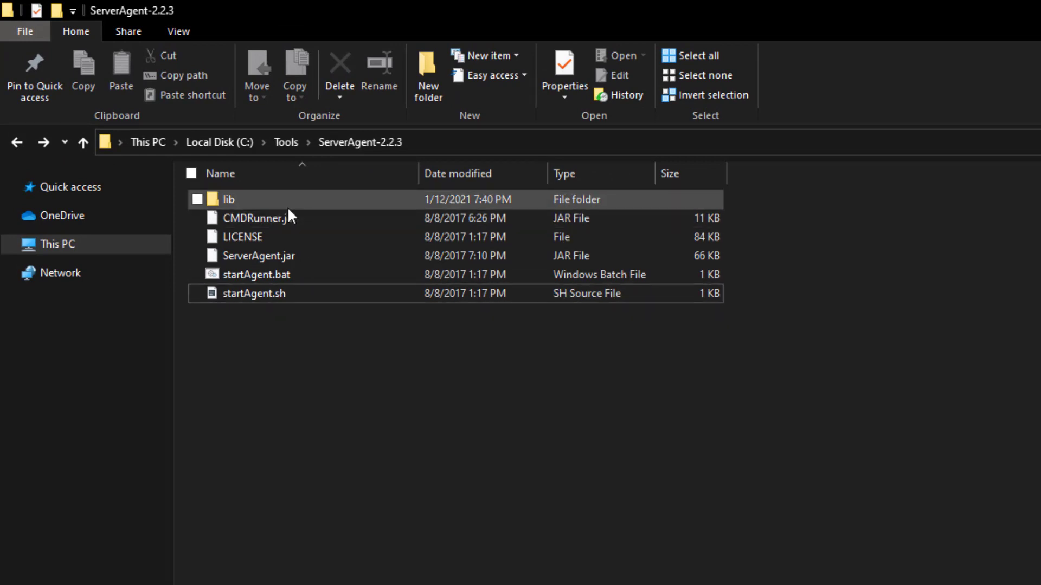
left_click(285, 218)
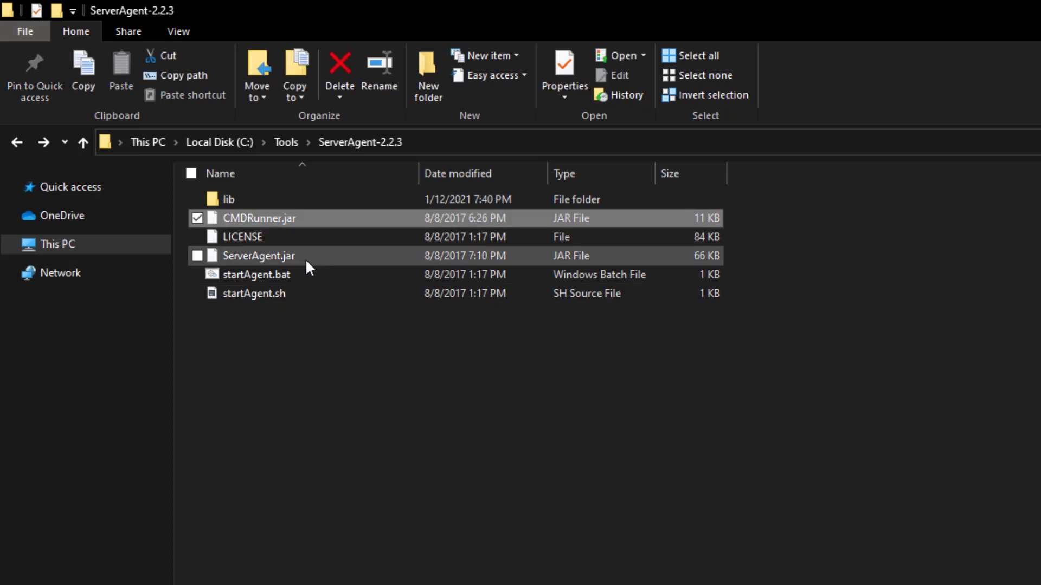
left_click(259, 275)
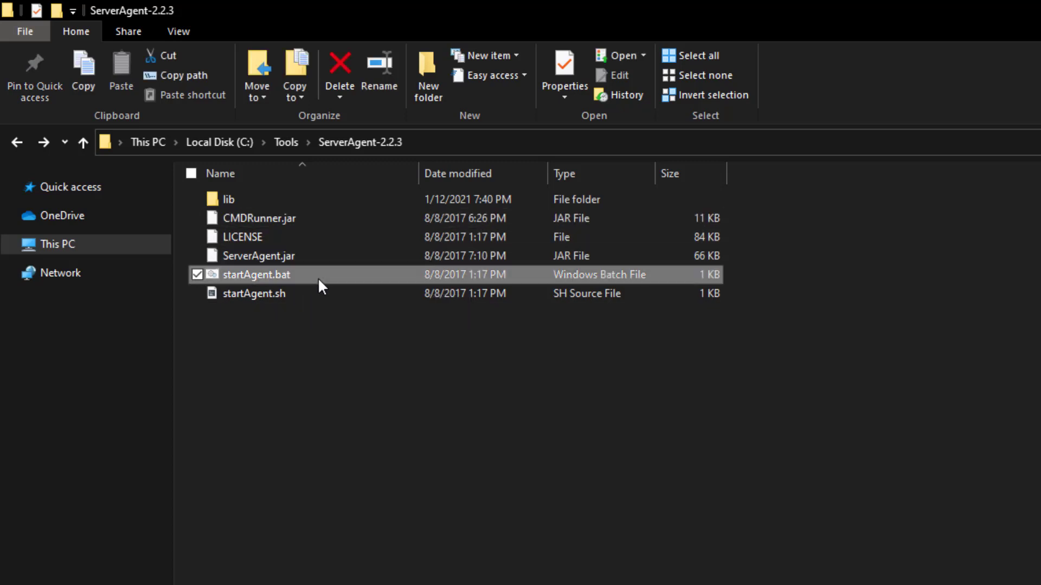
left_click(254, 294)
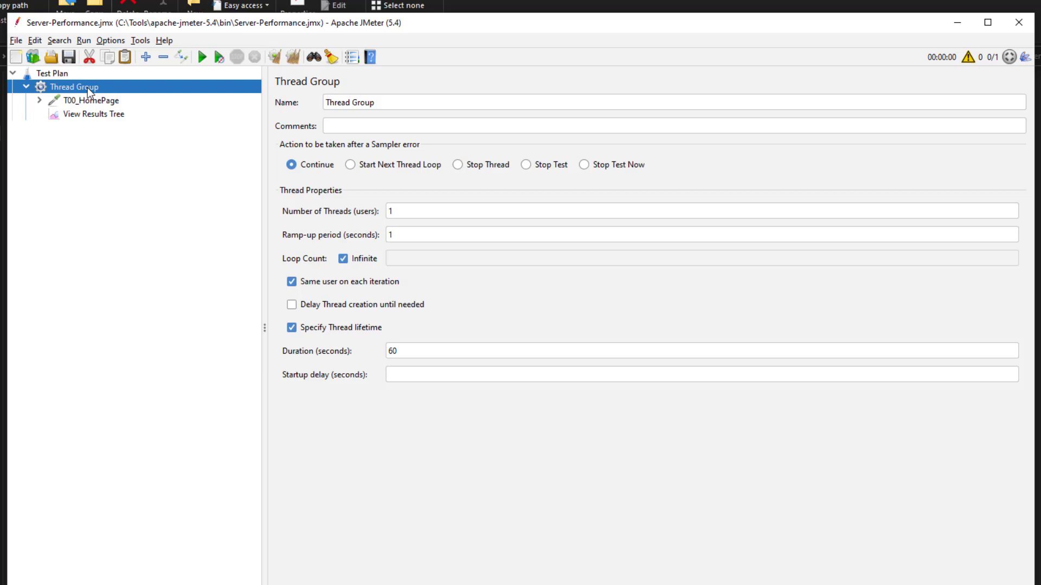
mouse_move(1021, 60)
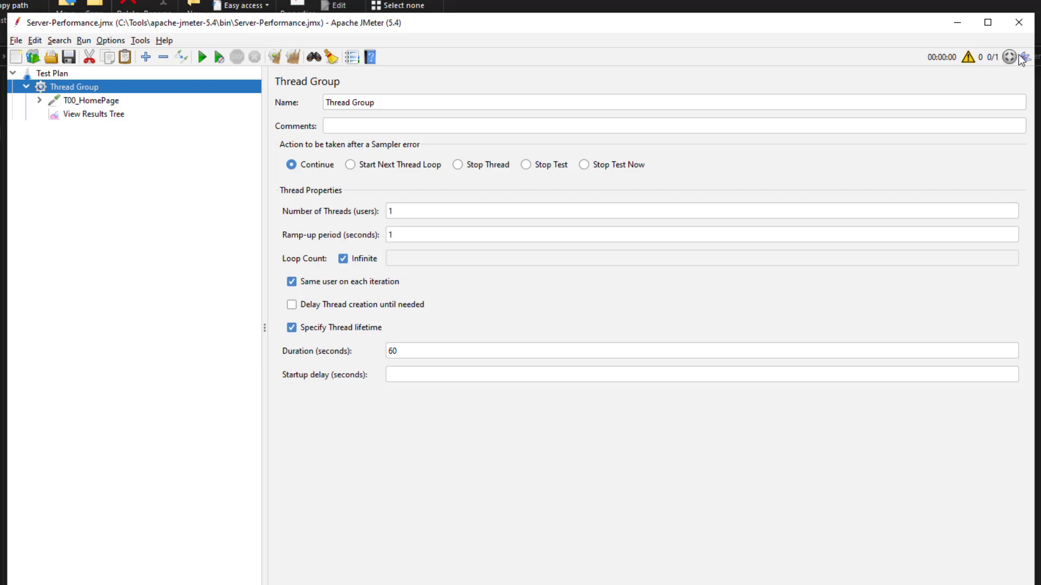
left_click(1009, 56)
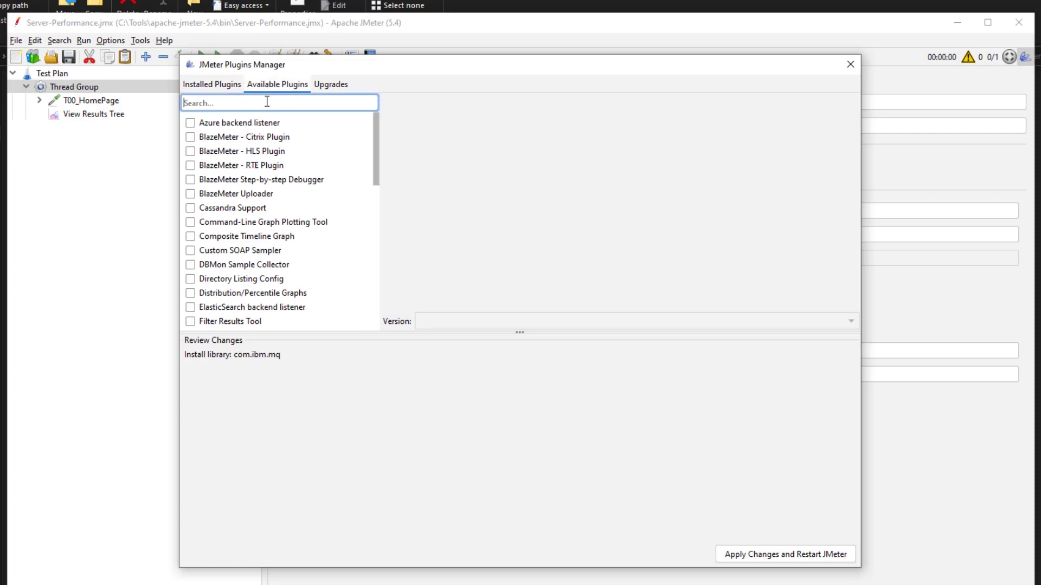
type("perfm")
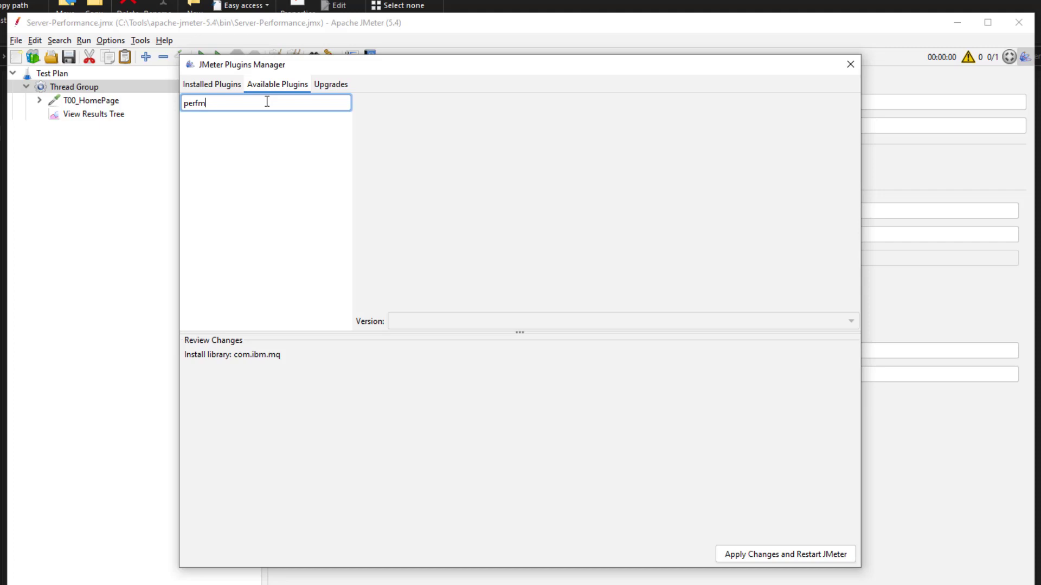
left_click(212, 85)
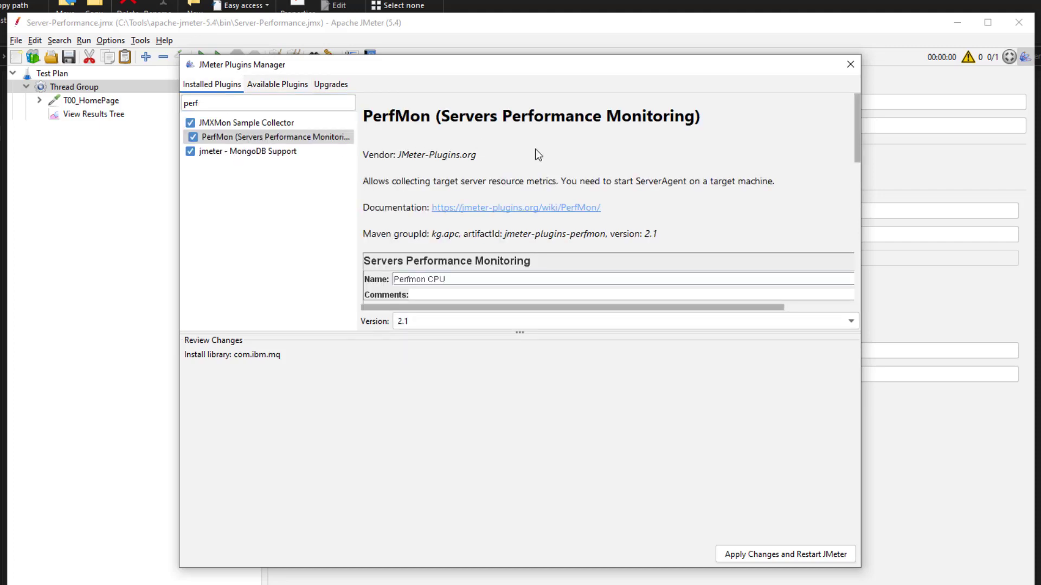
mouse_move(468, 347)
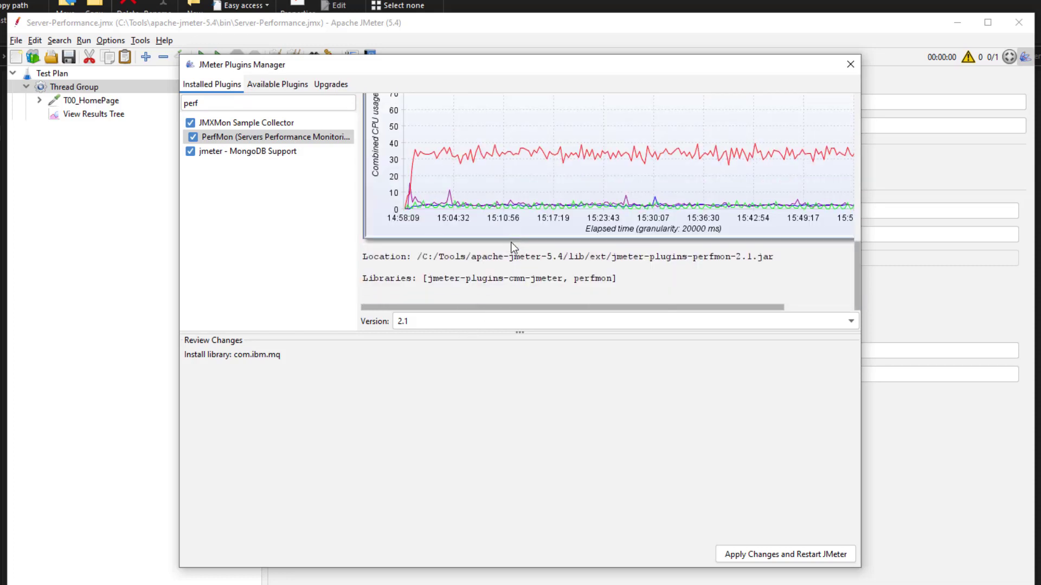
left_click(850, 64)
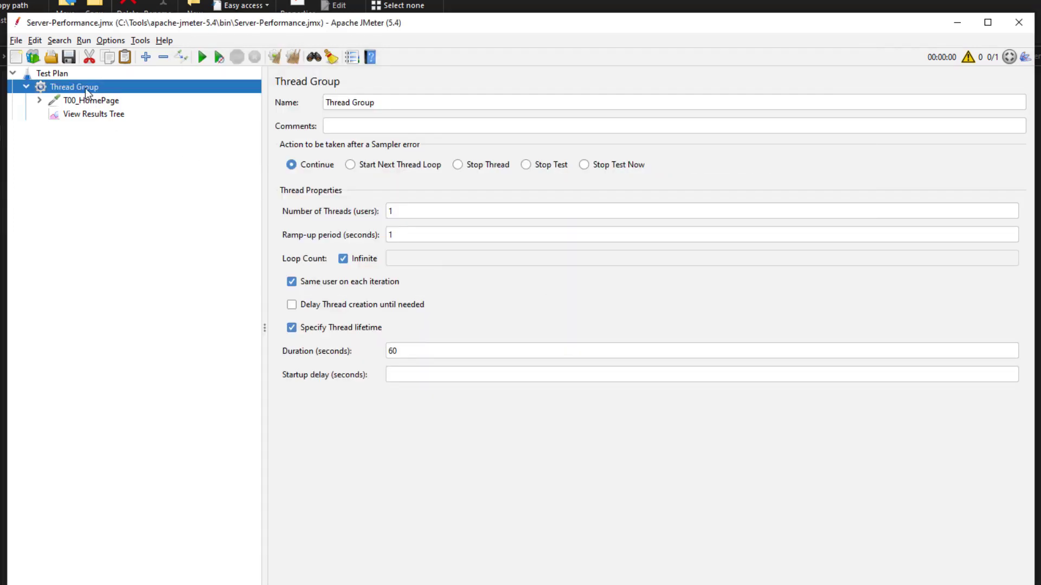
- Add a jp@gc PerfMon Metrics Collector under Thread Group with rows for CPU, Memory and Network I/O
right_click(72, 87)
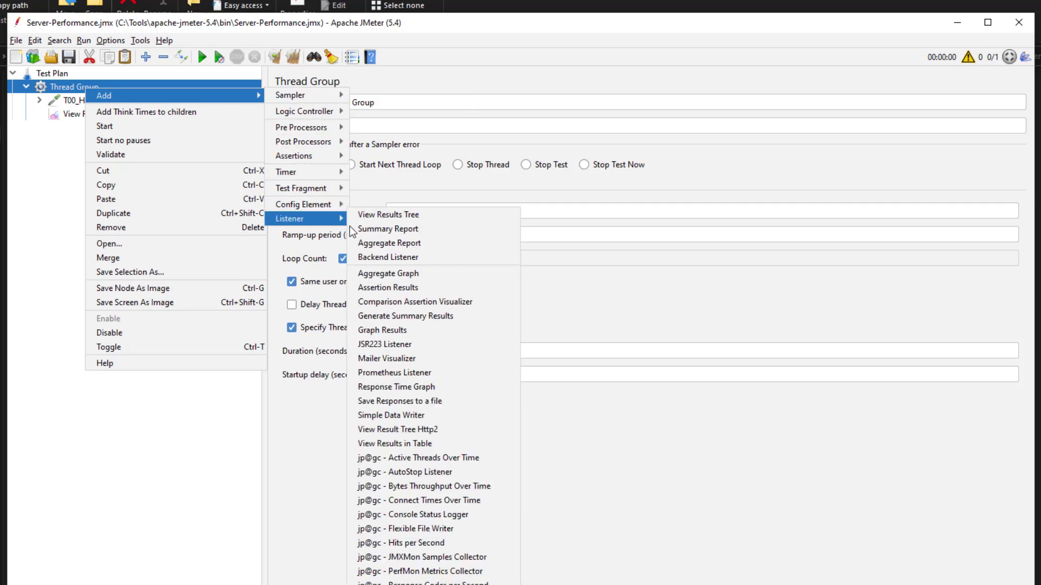
mouse_move(455, 552)
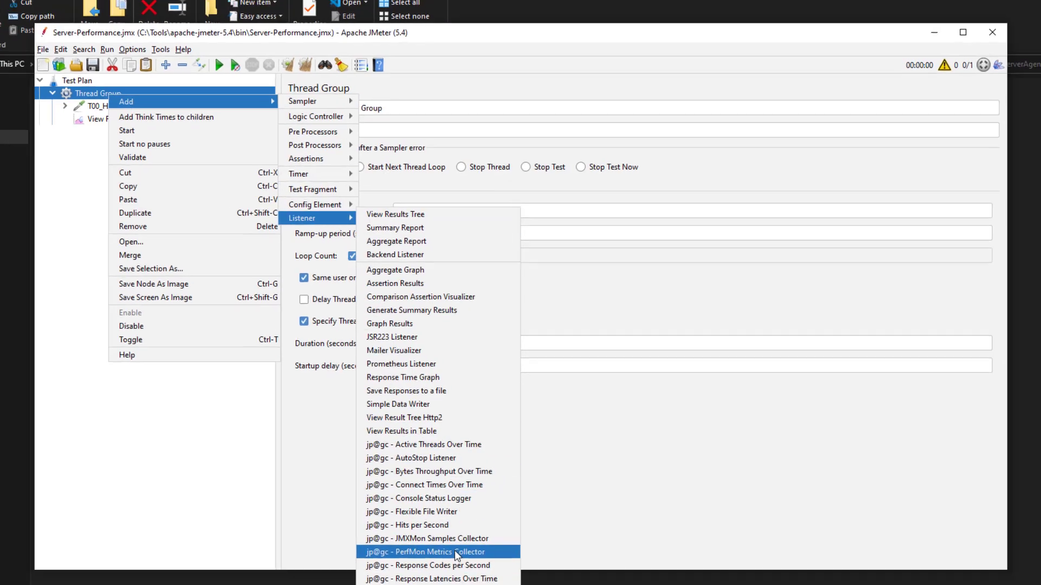
left_click(426, 552)
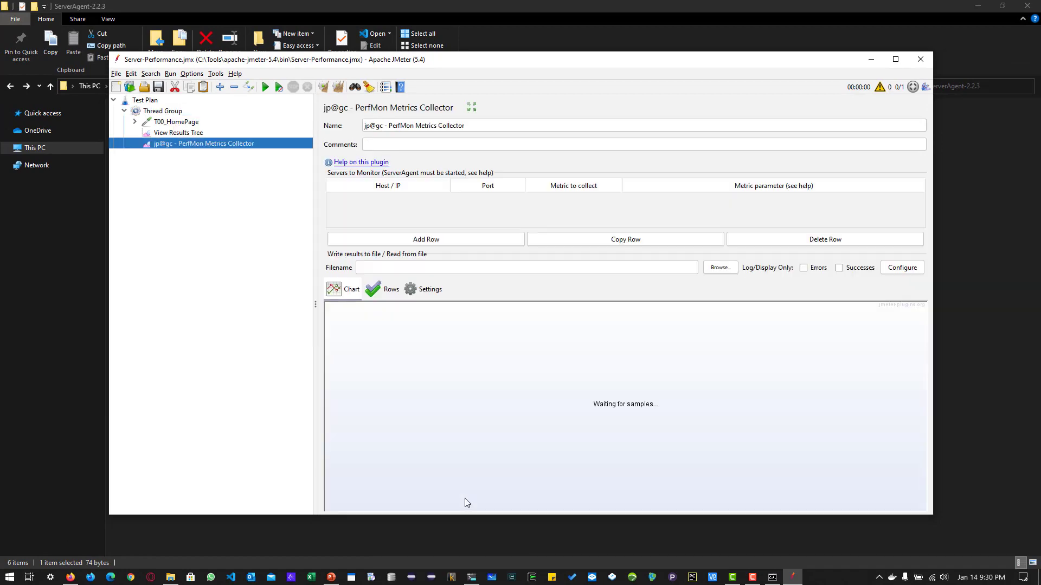
left_click(425, 239)
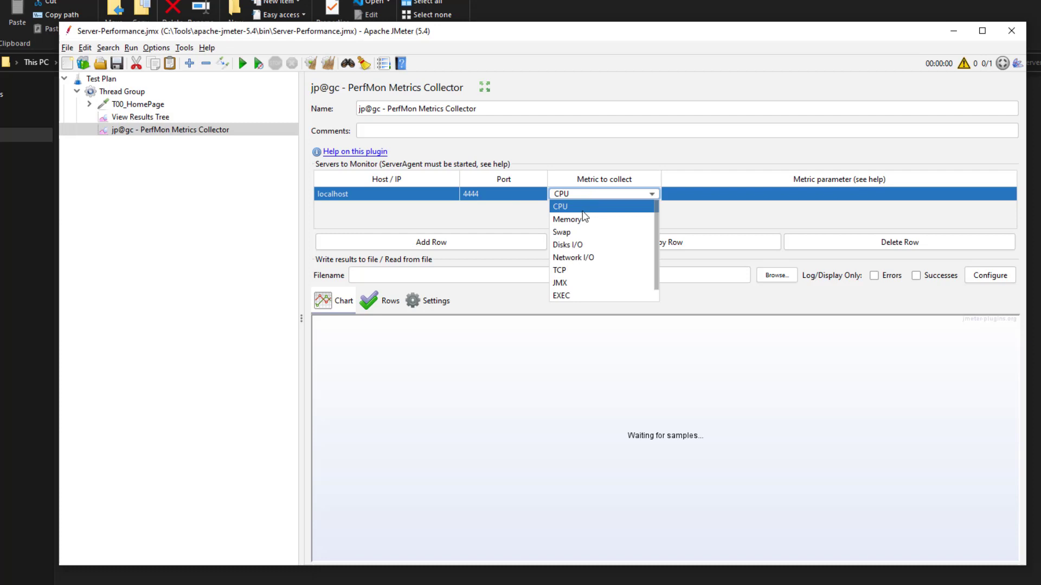
mouse_move(587, 258)
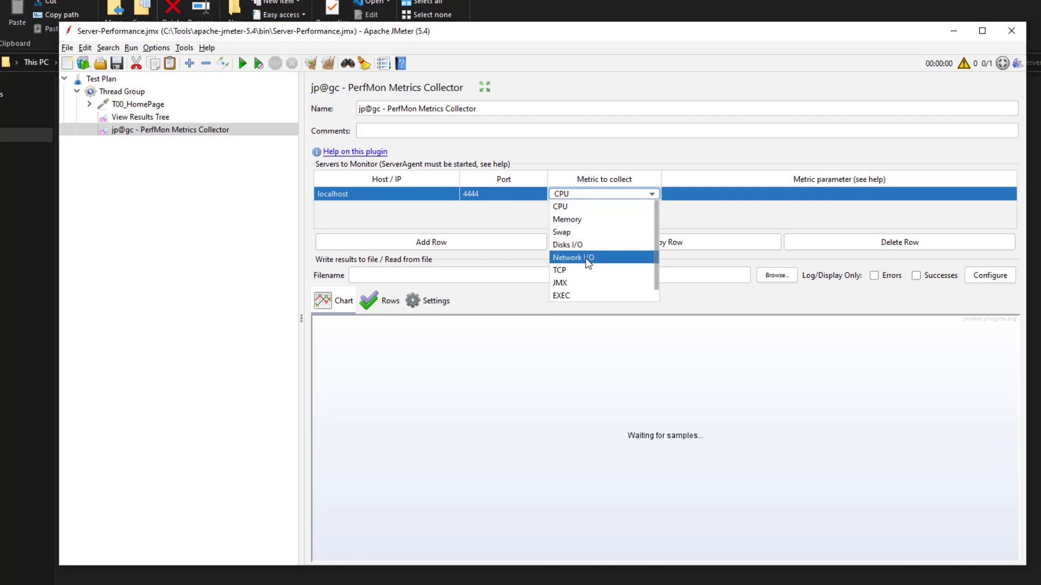
mouse_move(590, 270)
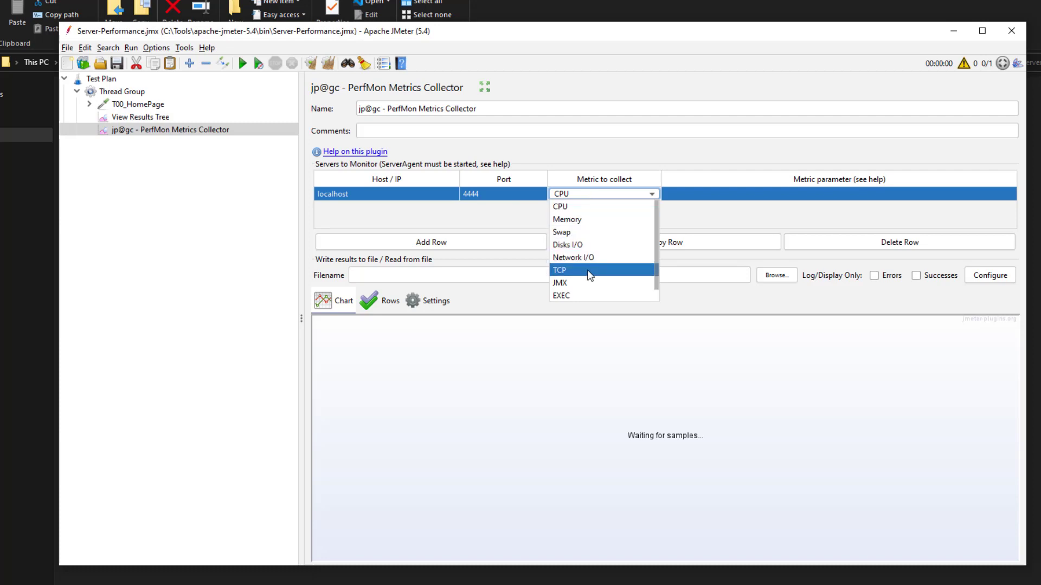
scroll("down", 3)
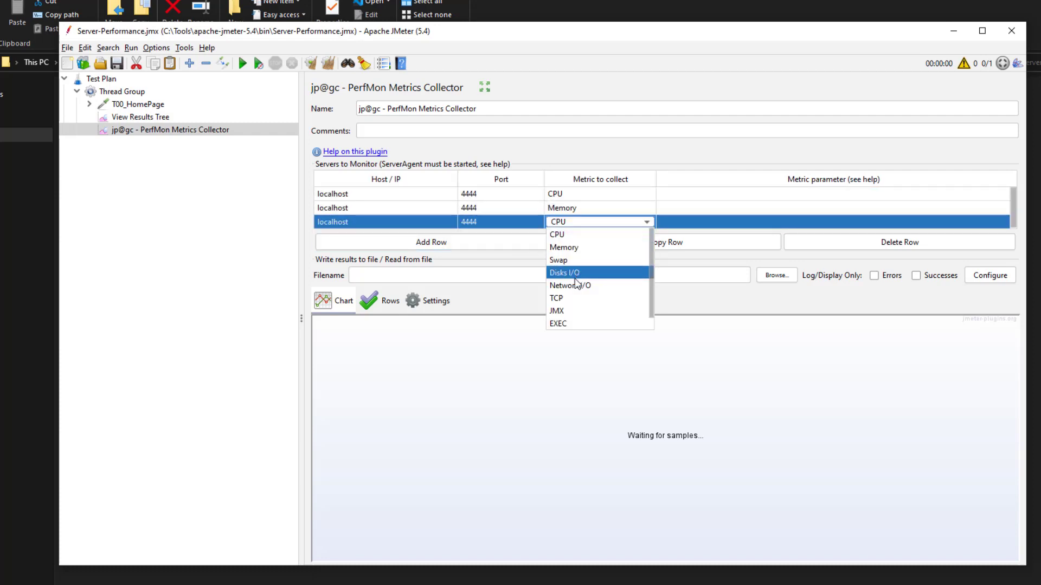
left_click(569, 286)
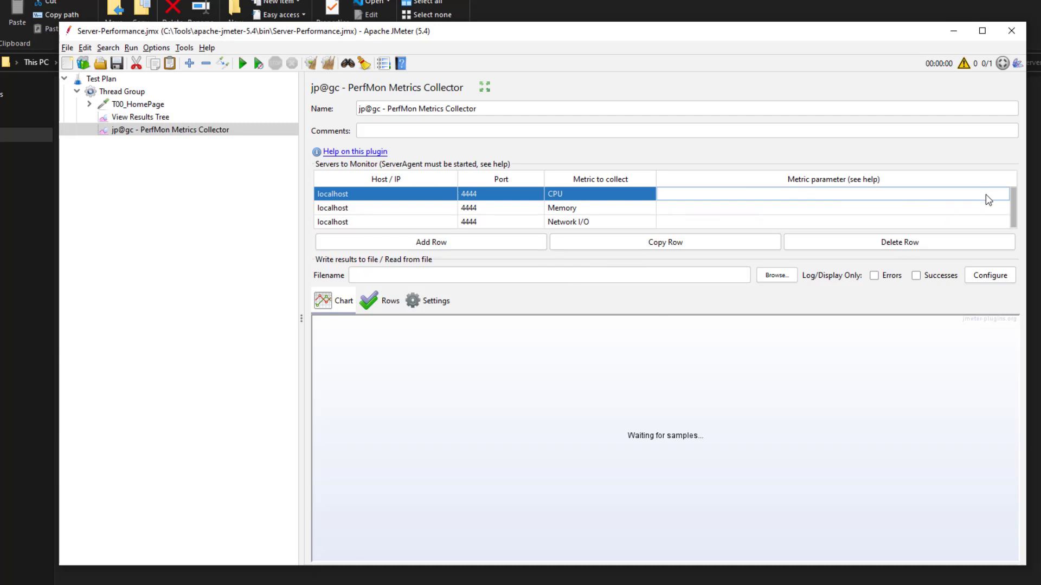
left_click(829, 193)
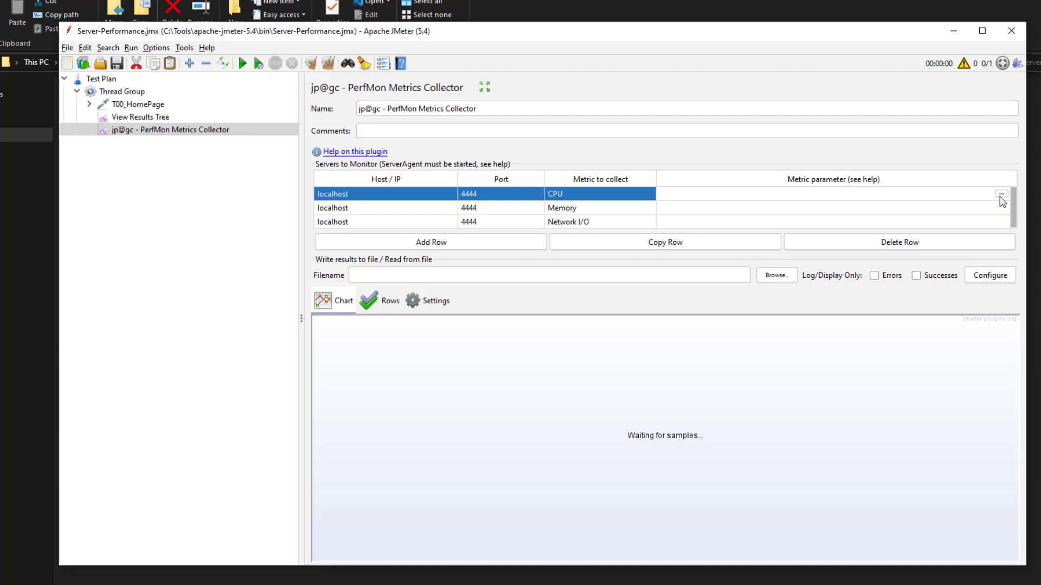
left_click(1001, 194)
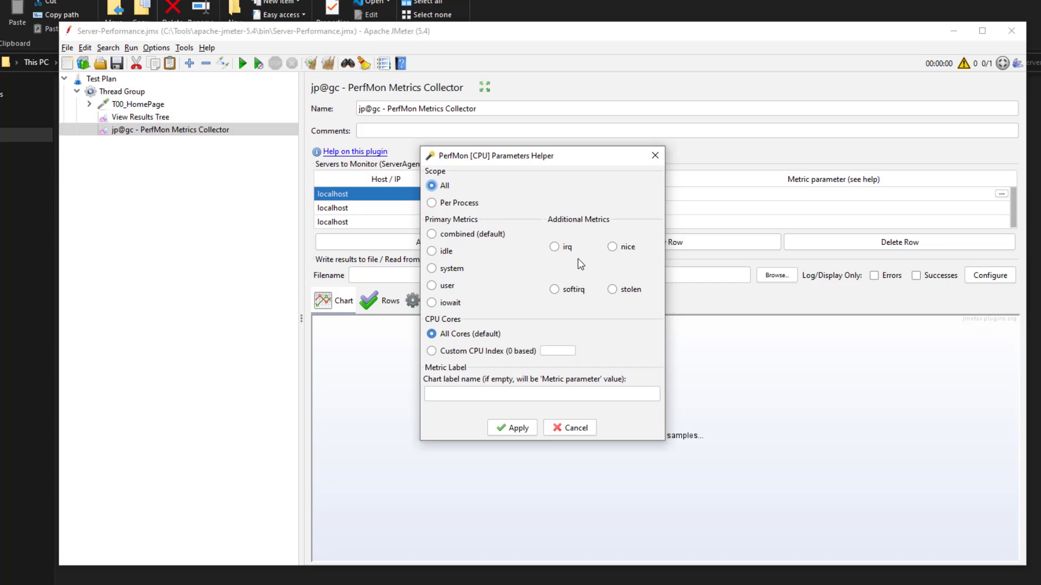
mouse_move(486, 327)
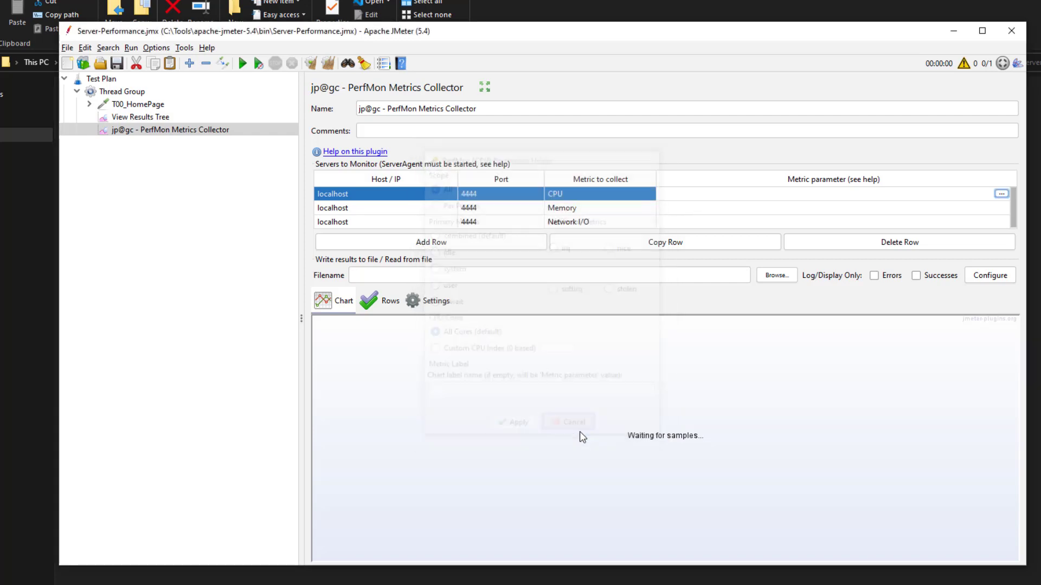
left_click(567, 422)
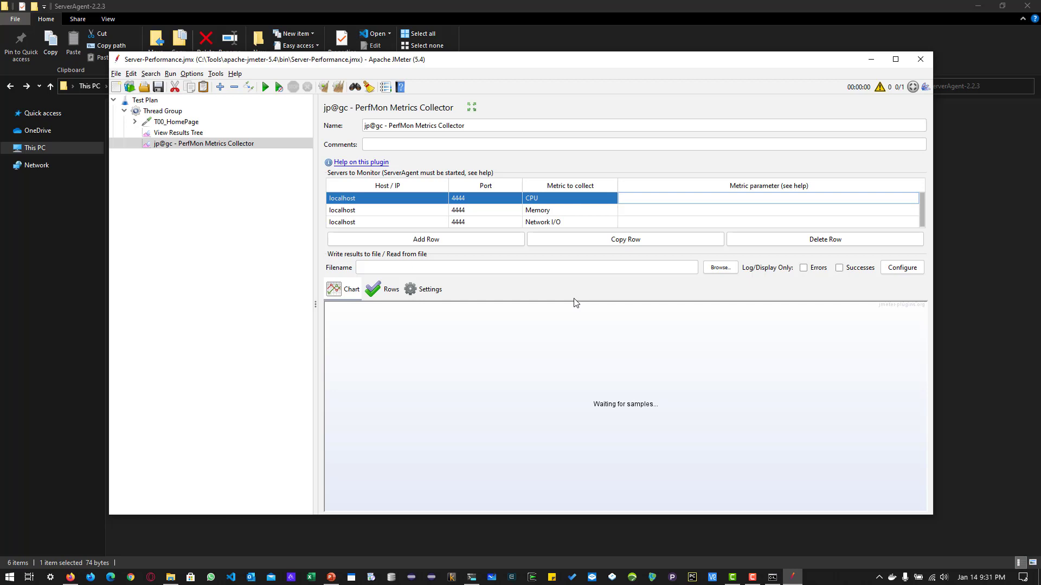
mouse_move(477, 545)
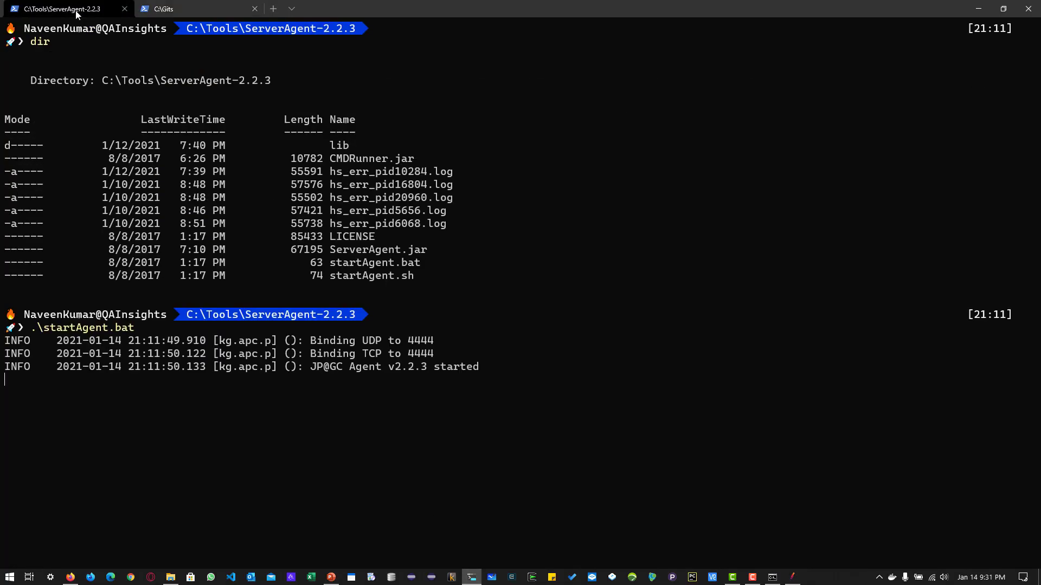
mouse_move(262, 393)
type("y")
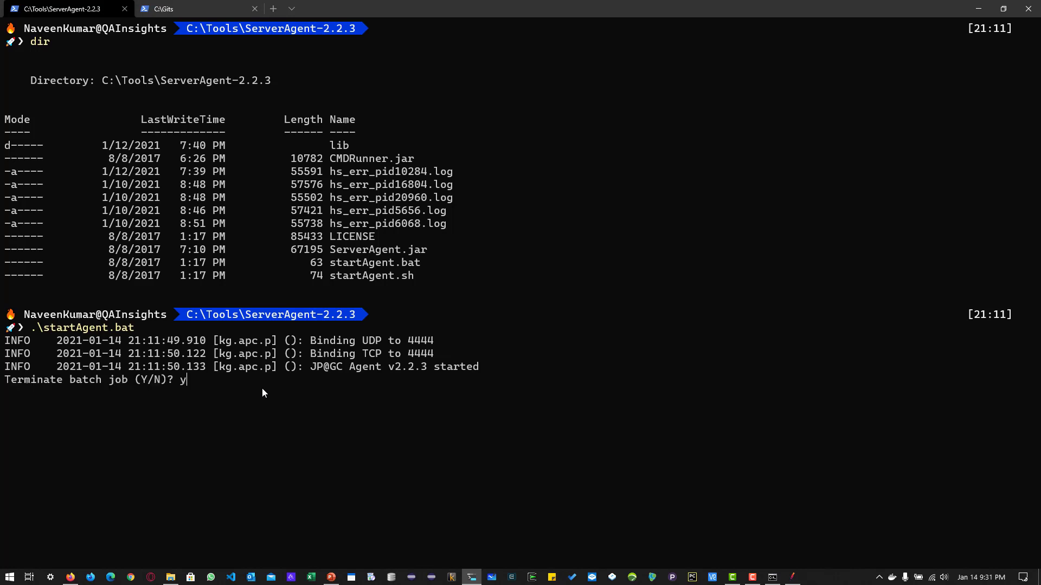
- Clear the console and relaunch the agent with .\startAgent.bat on port 4444
type("clea")
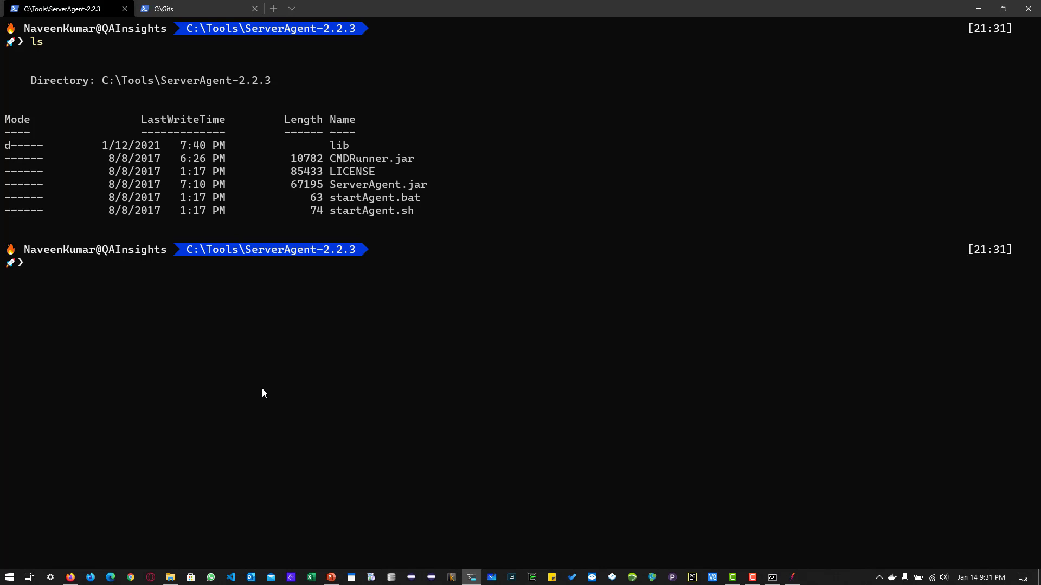
type(".\\startAgent.bat")
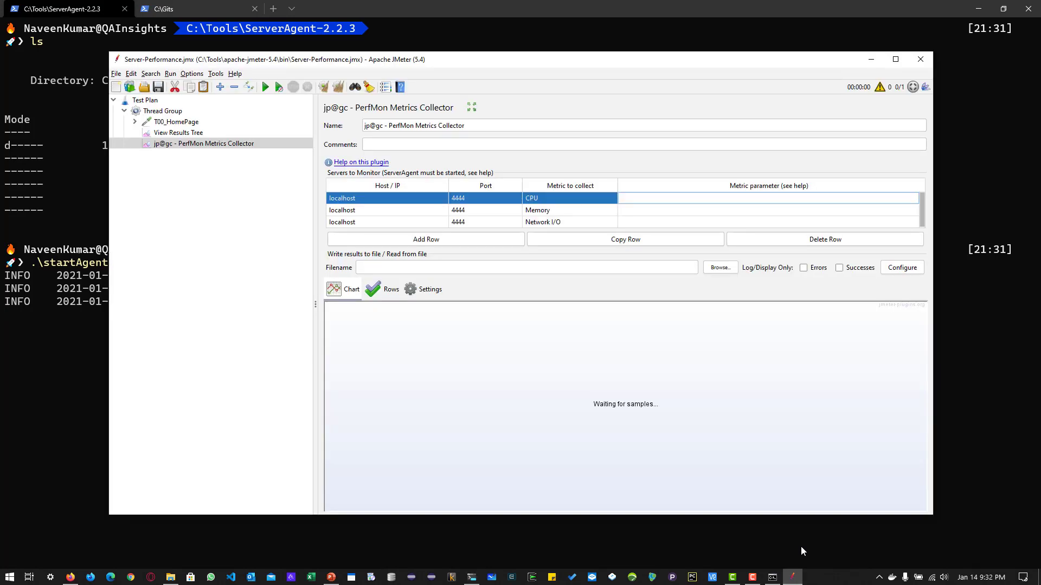
mouse_move(572, 467)
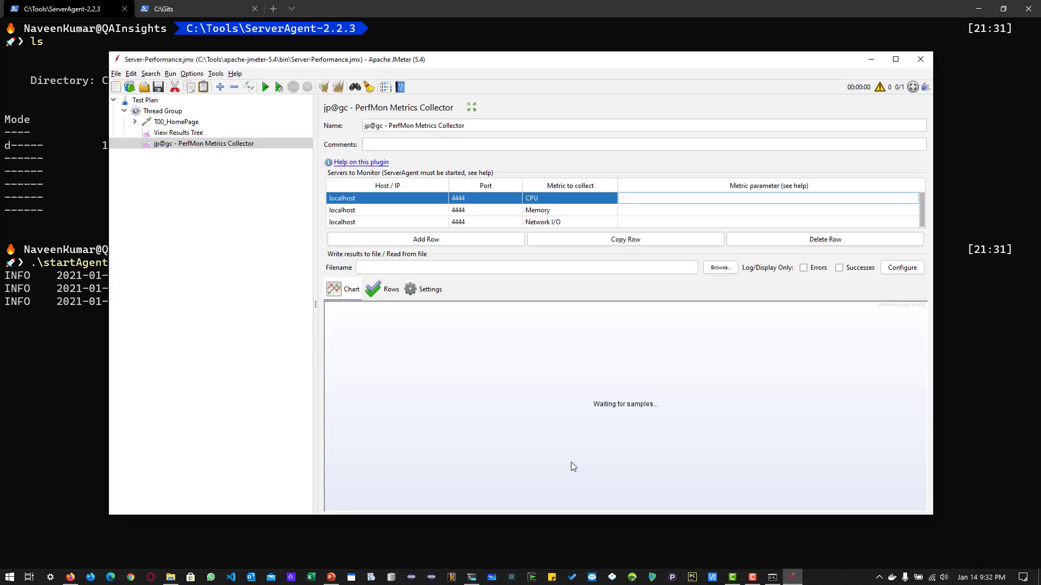
- Read the ServerAgent log showing JMeter's test connection, then bring JMeter back to the front
left_click(161, 110)
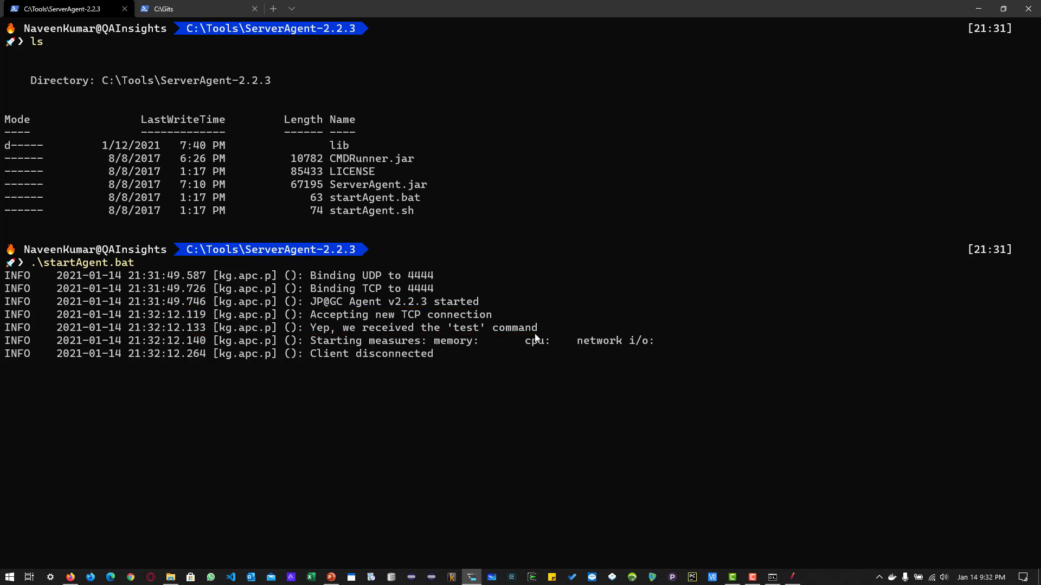
mouse_move(792, 577)
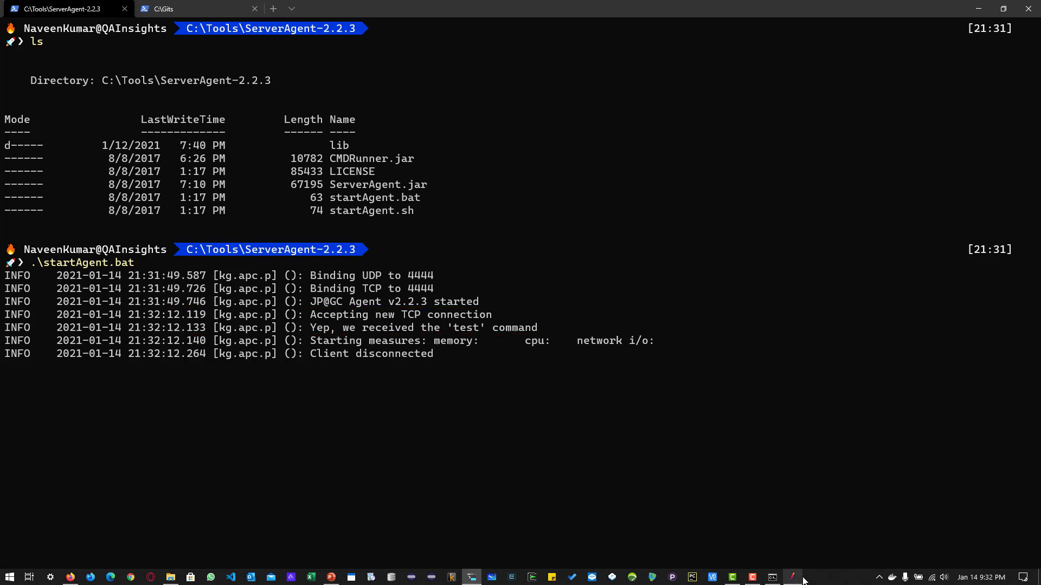
left_click(792, 577)
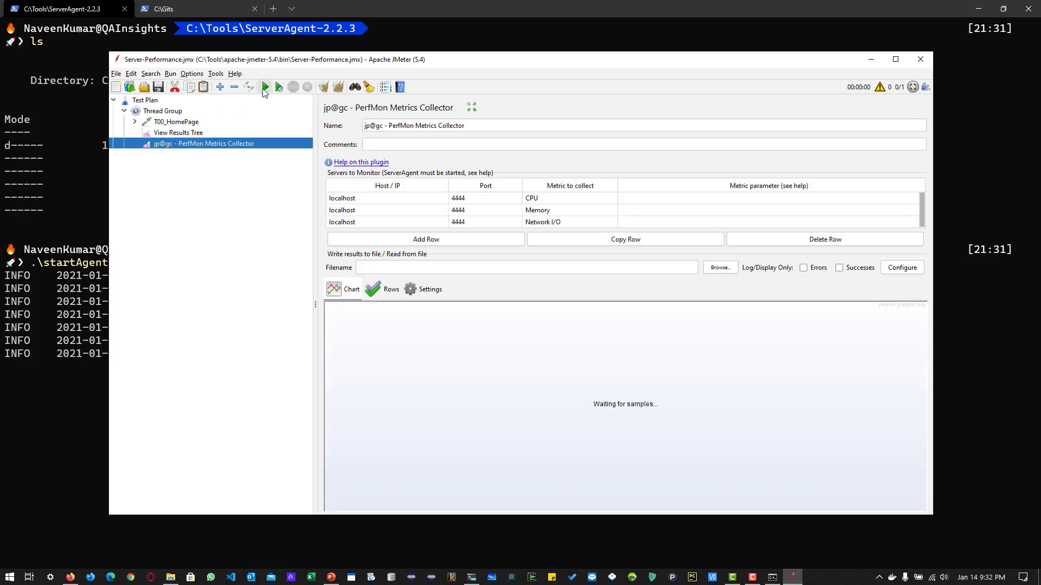
- Review the Thread Group's 60-second duration, start the run and show the PerfMon Metrics Collector graph
left_click(162, 111)
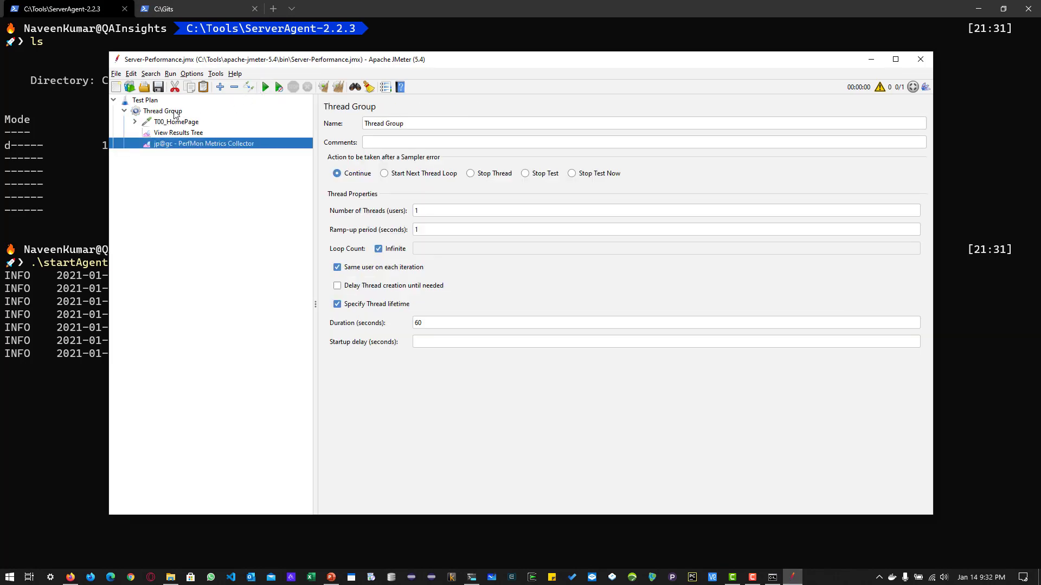
left_click(161, 111)
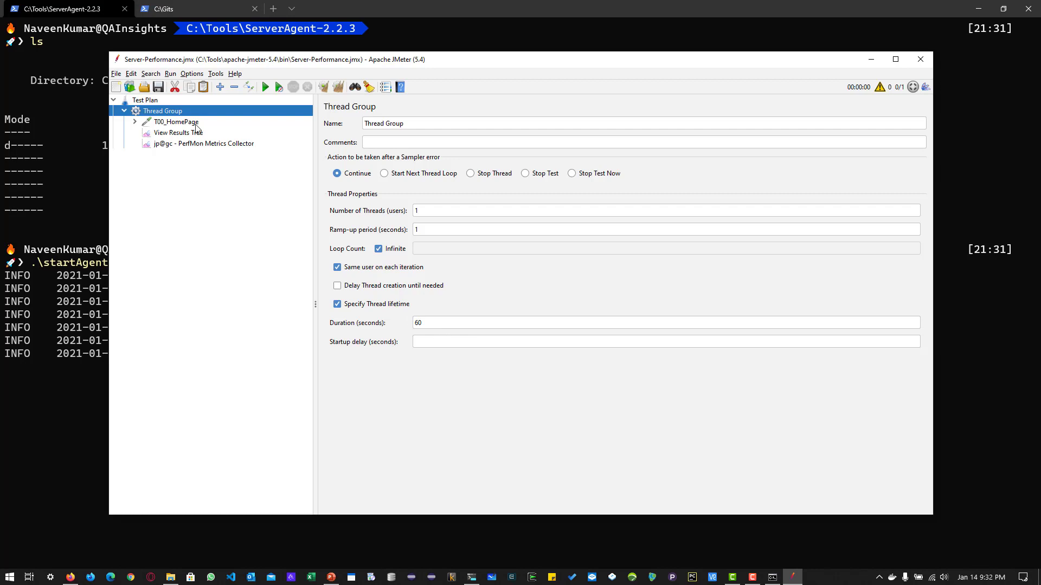
mouse_move(351, 226)
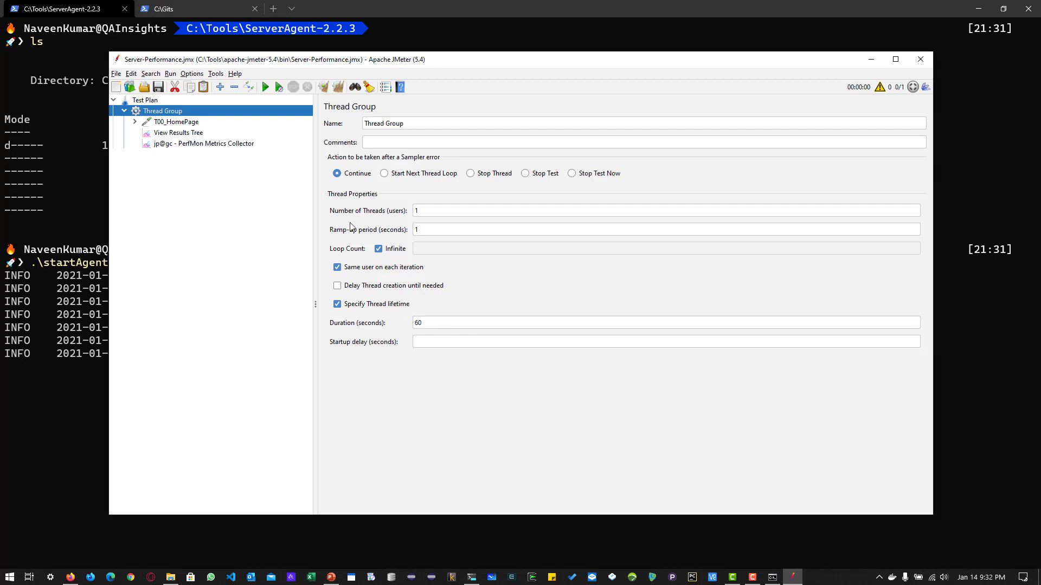
mouse_move(468, 301)
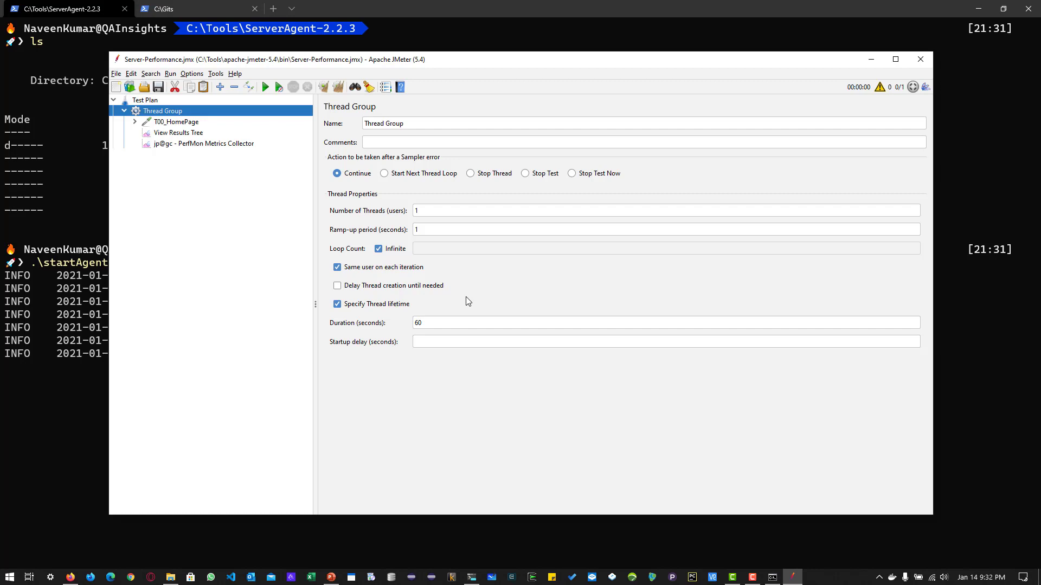
left_click(265, 87)
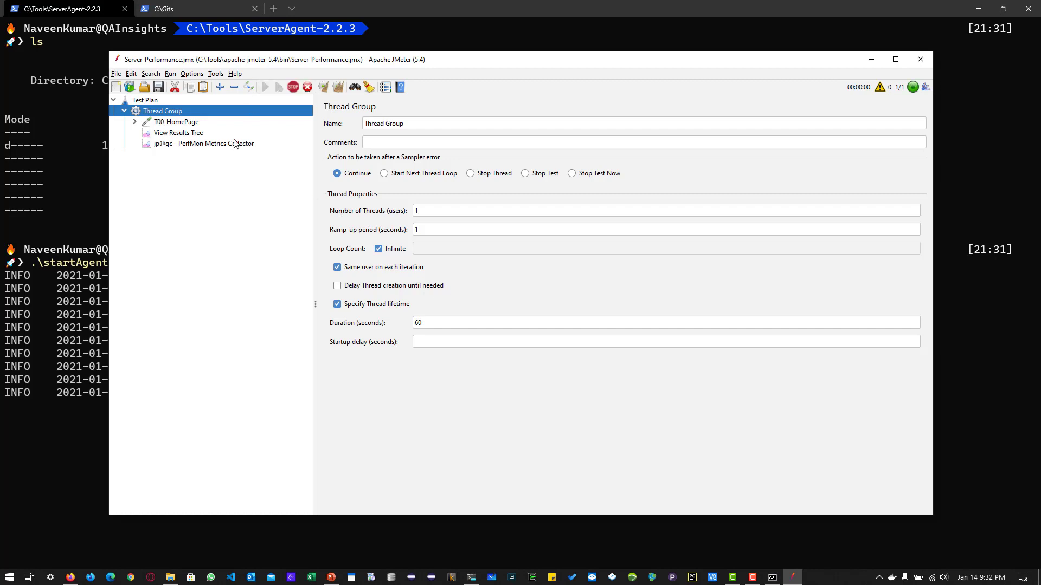
left_click(203, 144)
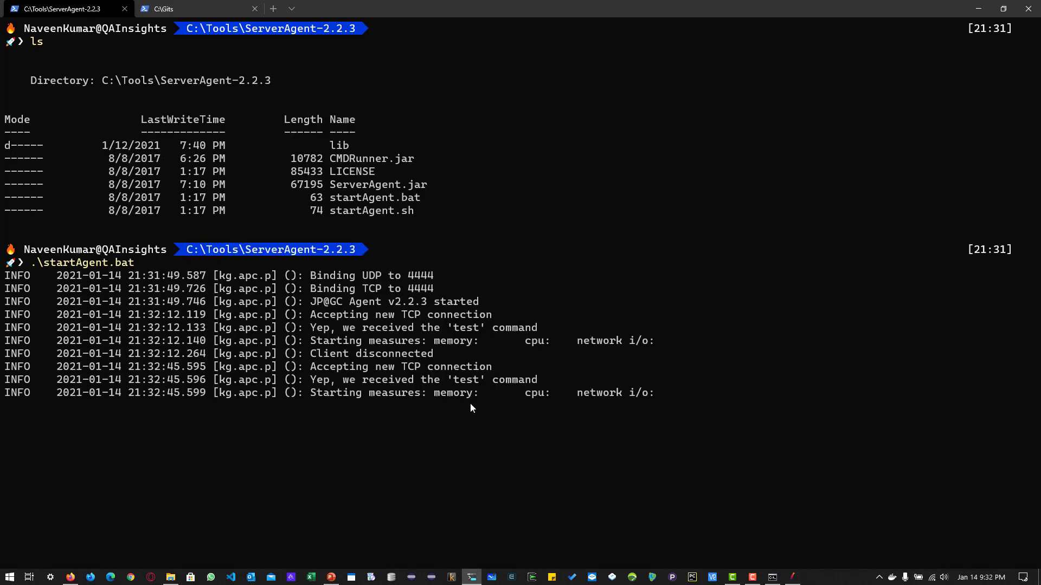
mouse_move(845, 518)
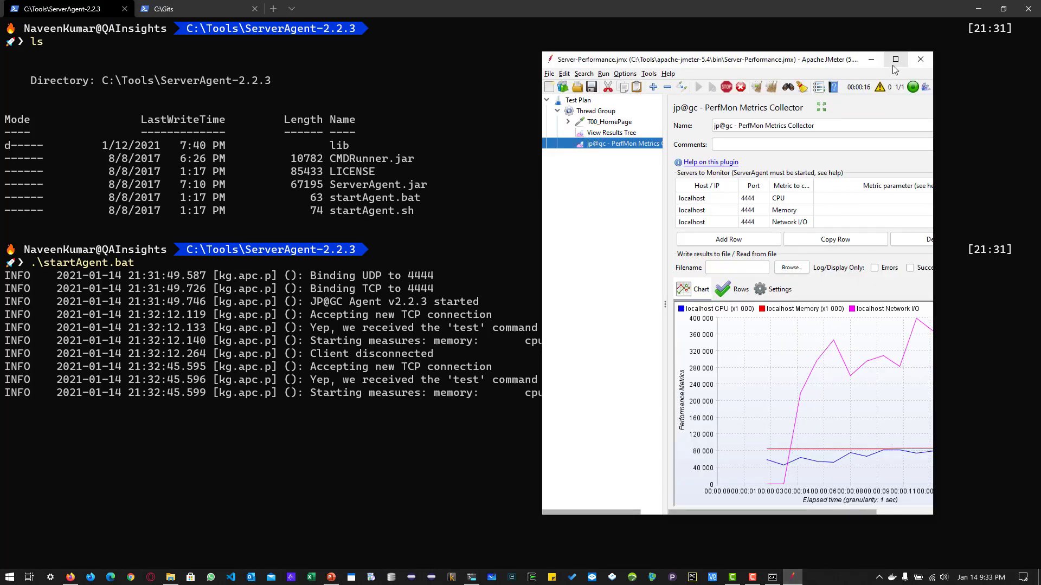
- Maximize the JMeter window so the live CPU, Memory and Network I/O chart fills the screen
left_click(896, 59)
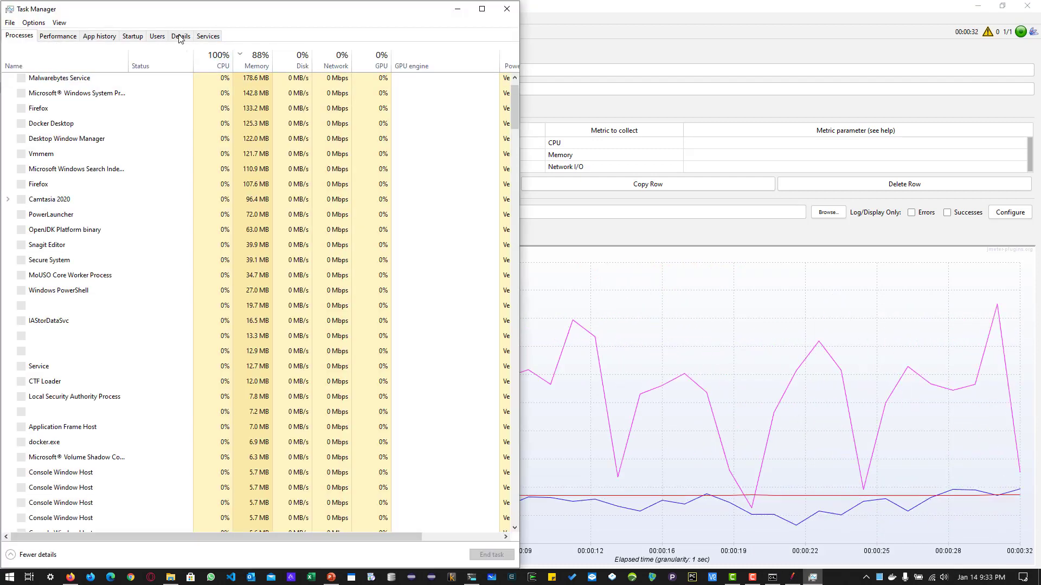
- Switch Task Manager from Details to Performance graphs and launch Resource Monitor
left_click(180, 35)
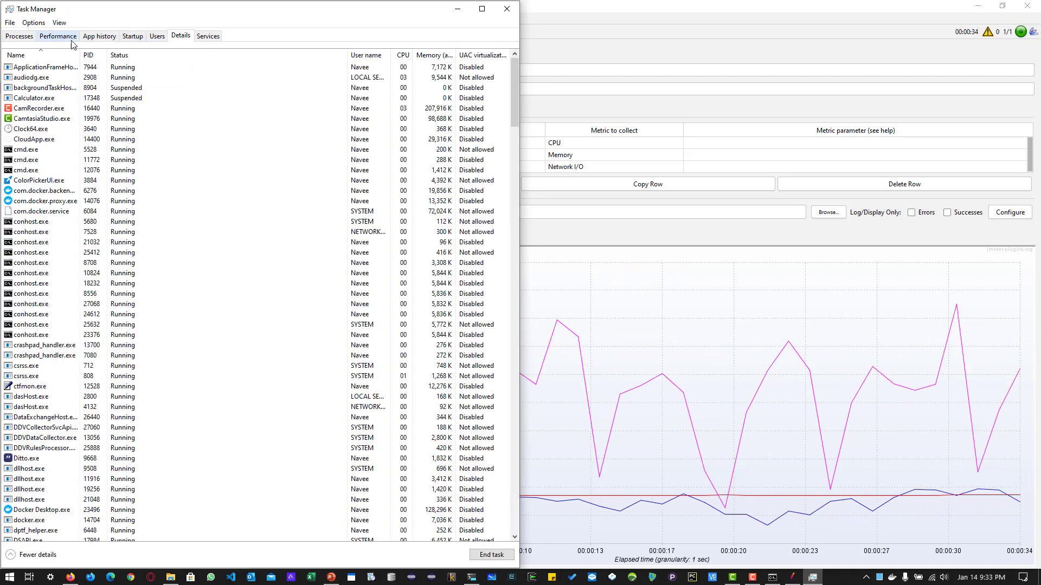
left_click(57, 36)
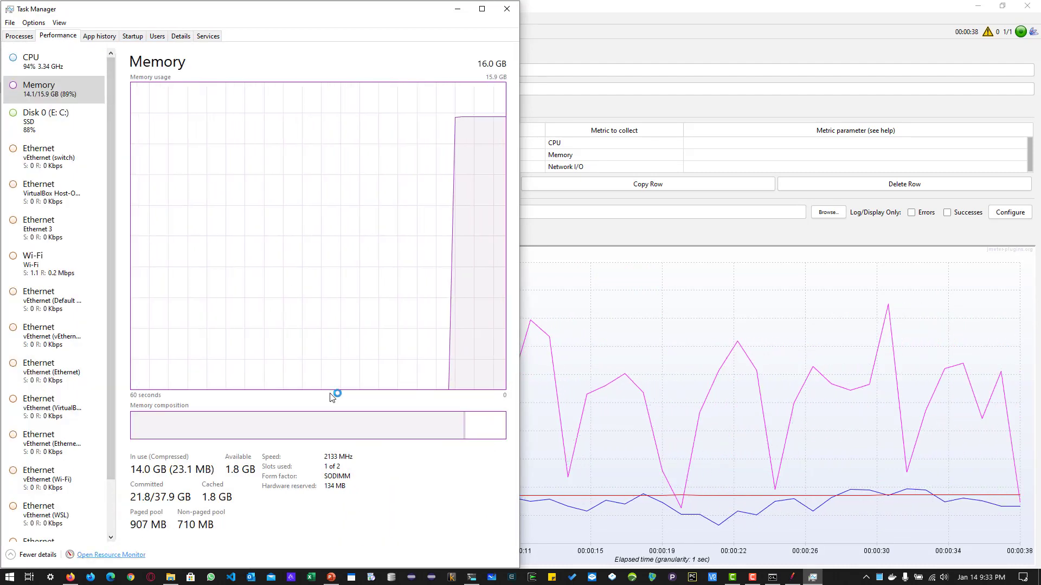
left_click(110, 554)
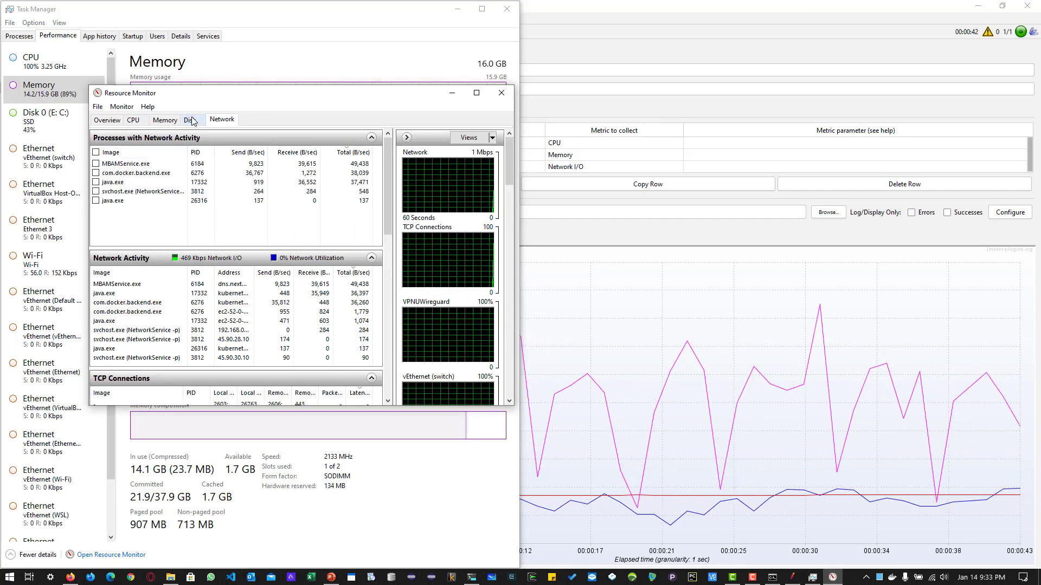
- Step through Resource Monitor's Network, Overview, CPU, Memory and Disk views during the run
left_click(222, 120)
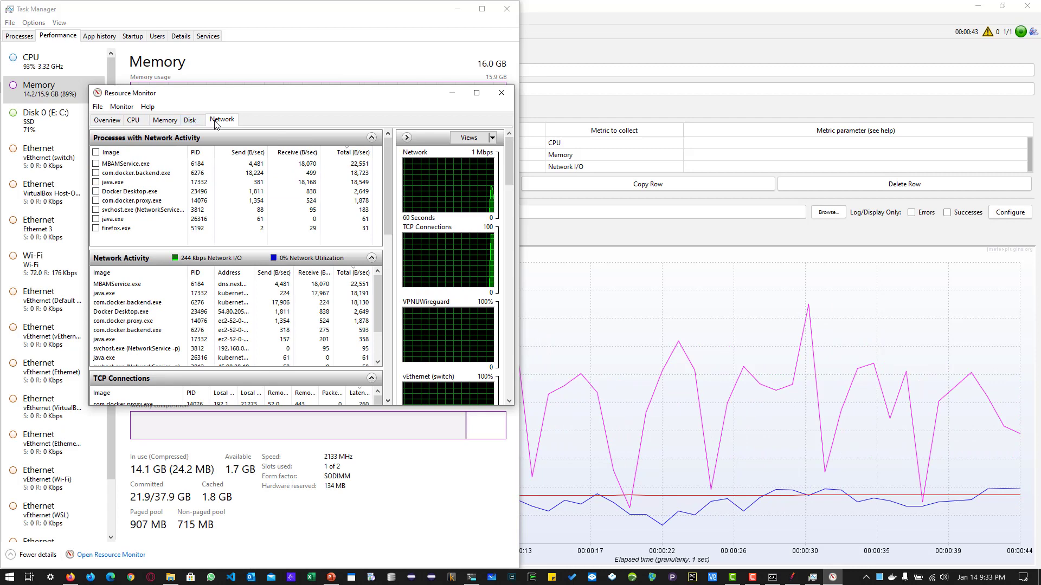
left_click(107, 119)
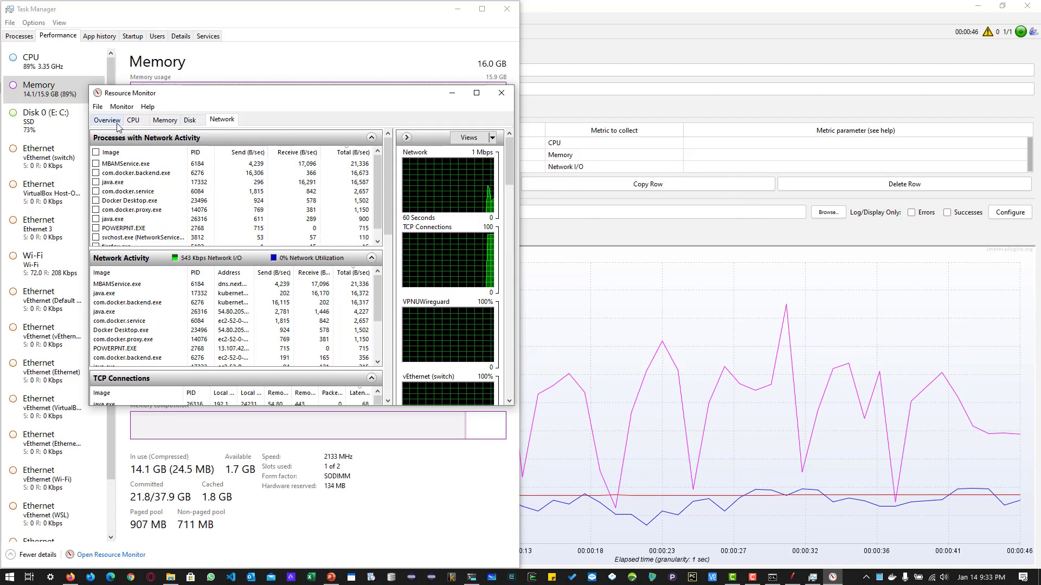
left_click(135, 120)
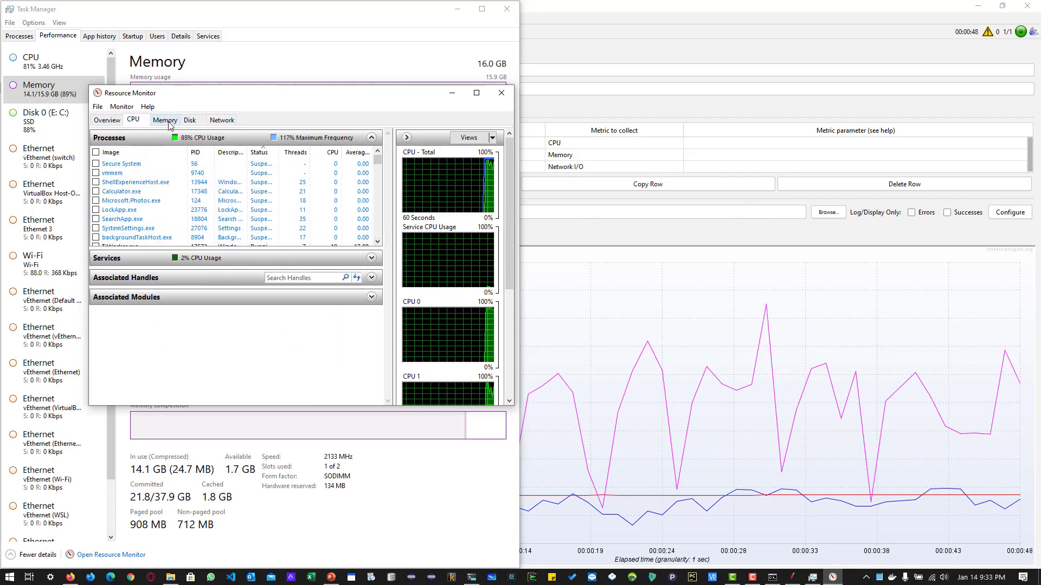
left_click(164, 120)
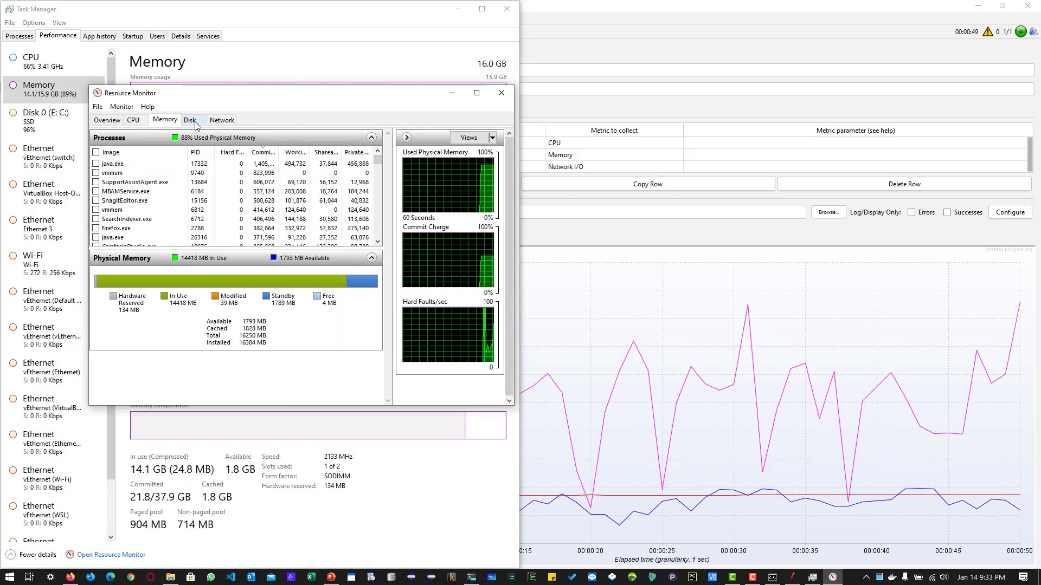
left_click(222, 119)
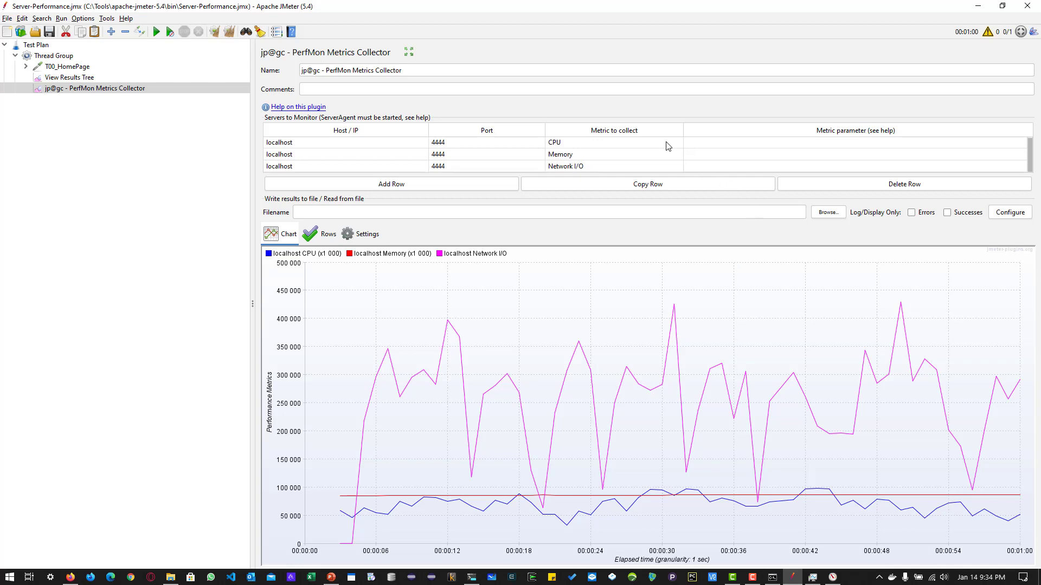
mouse_move(616, 163)
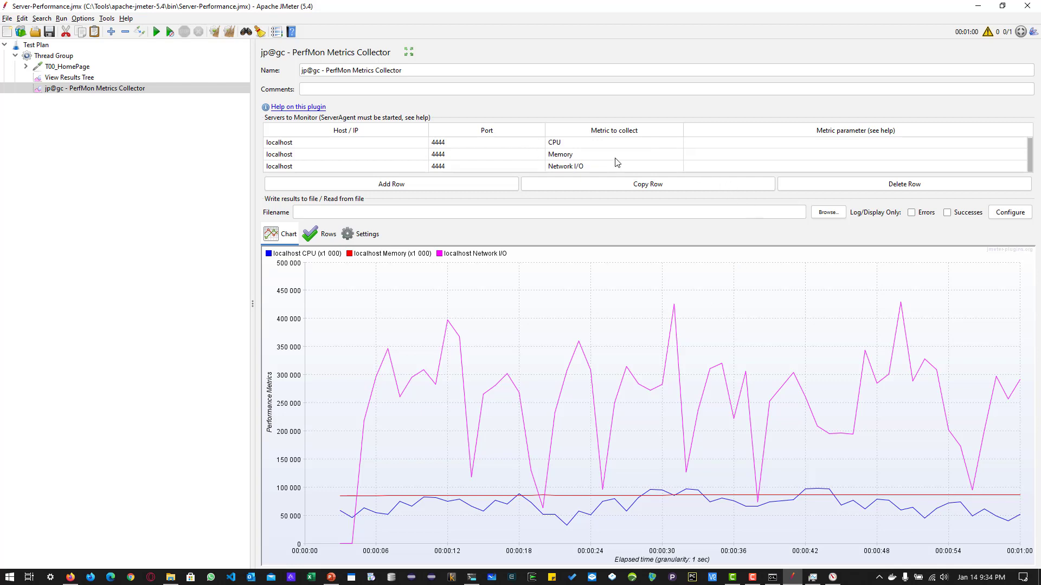